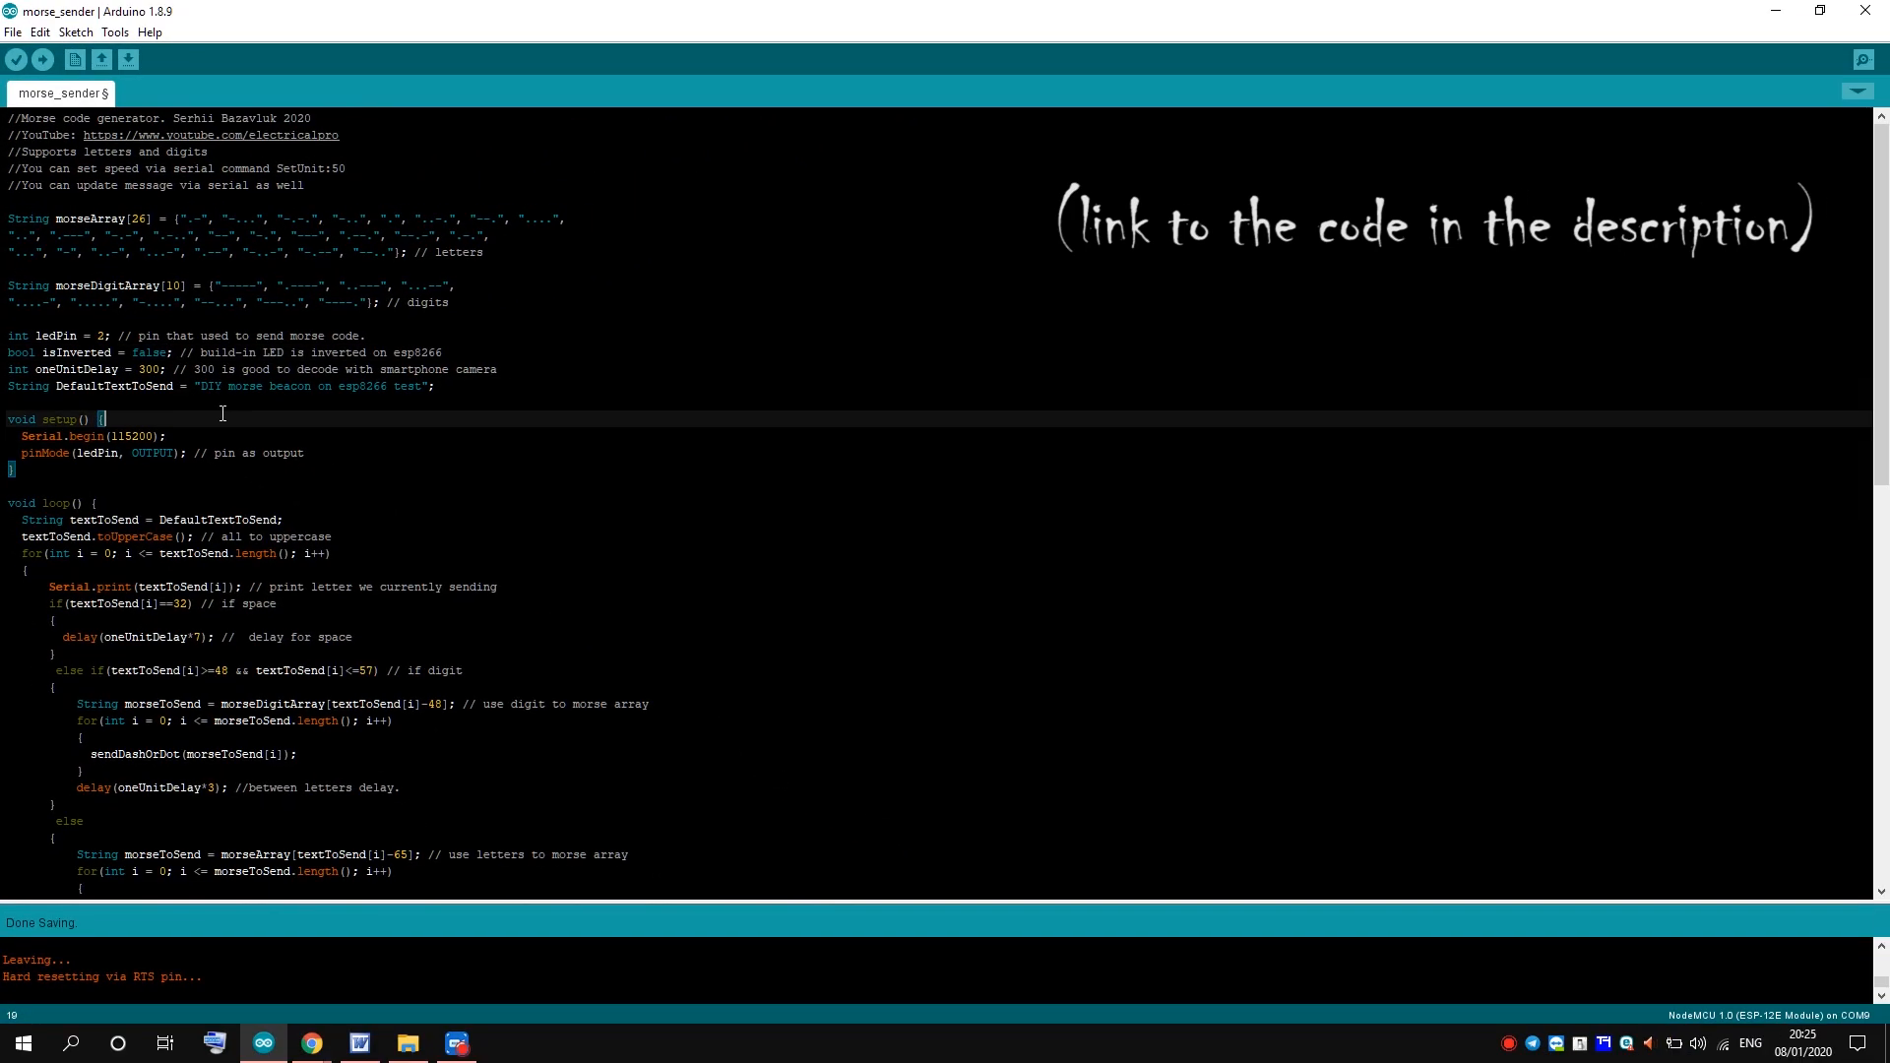
- Compile and upload the morse_sender sketch with isInverted false to the ESP8266
left_click(42, 59)
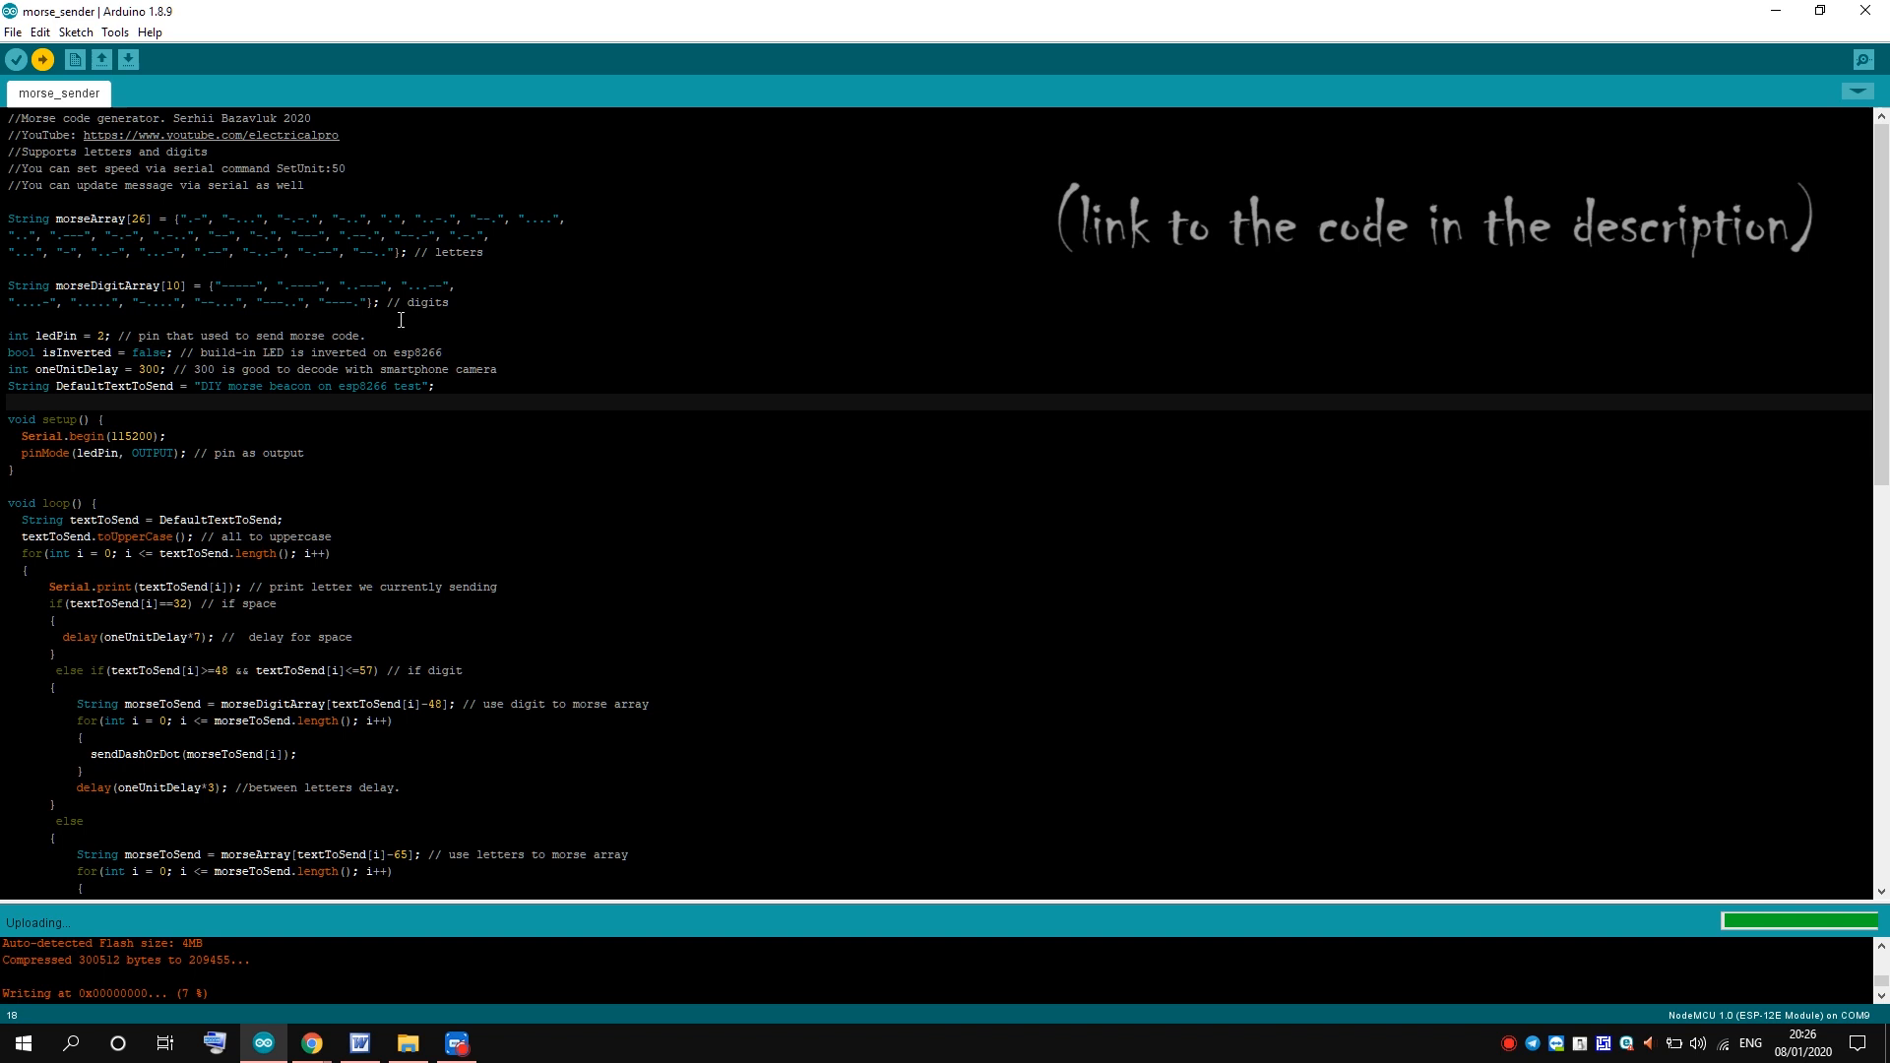